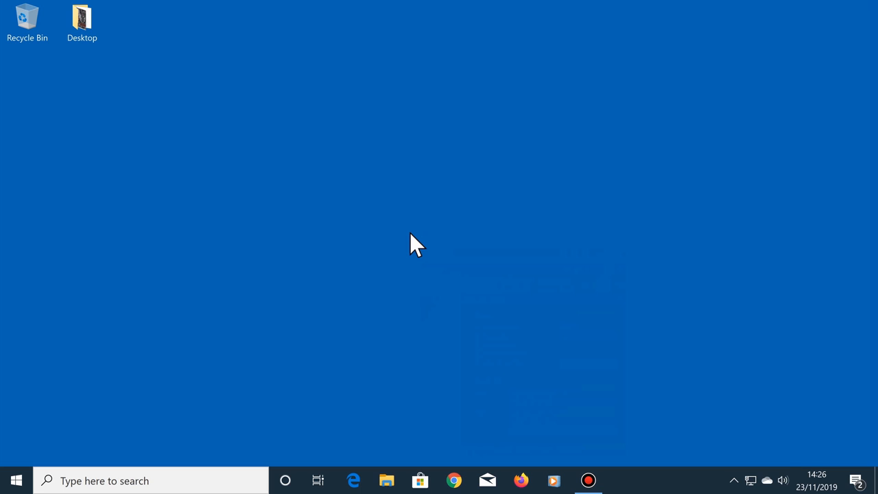
Lock the computer with Win+L to view the current lock screen, then return to the desktop
{"action": "key", "text": "Win+l"}
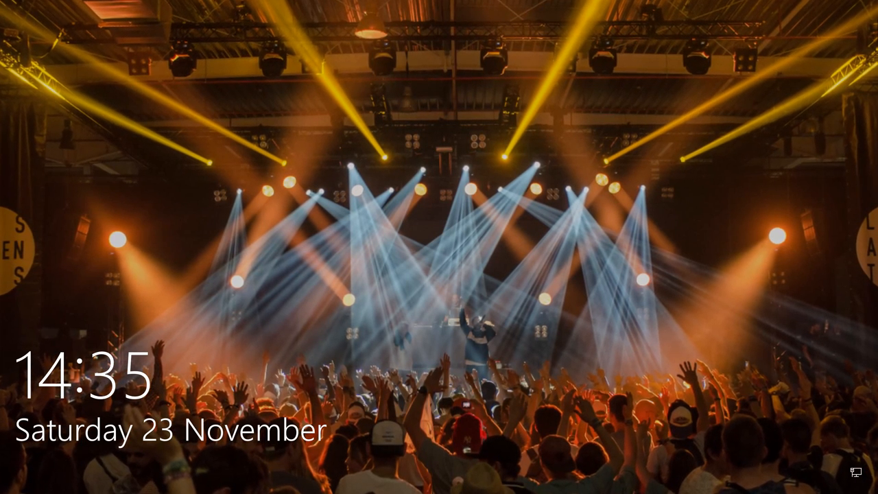
{"action": "left_click", "coordinate": [439, 247]}
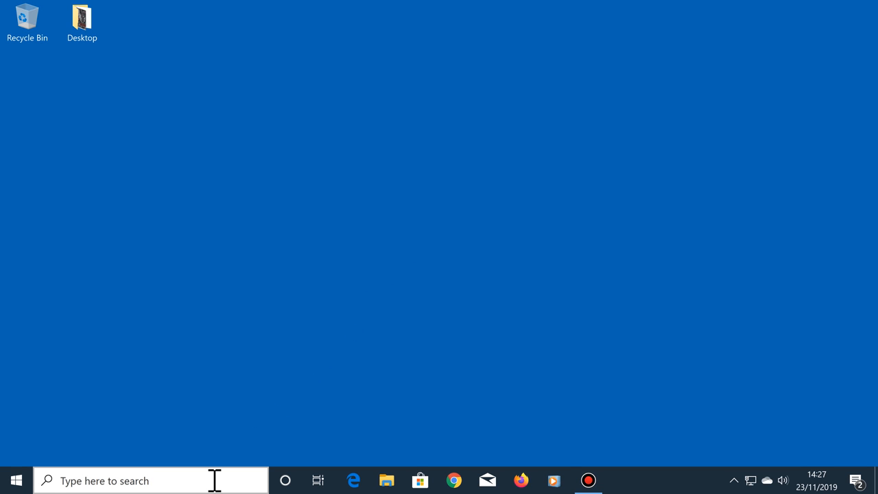
Find Lock screen settings via taskbar search and set the background type to Picture
{"action": "type", "text": "lockscreen settings"}
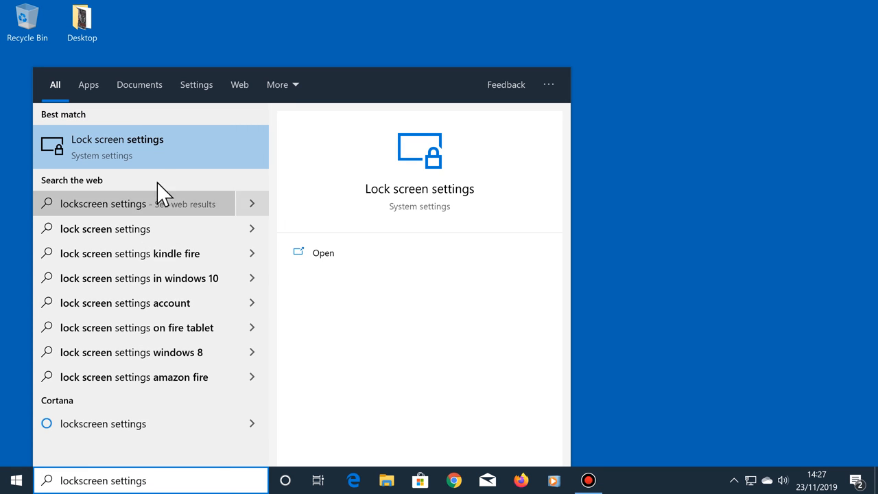
{"action": "left_click", "coordinate": [117, 145]}
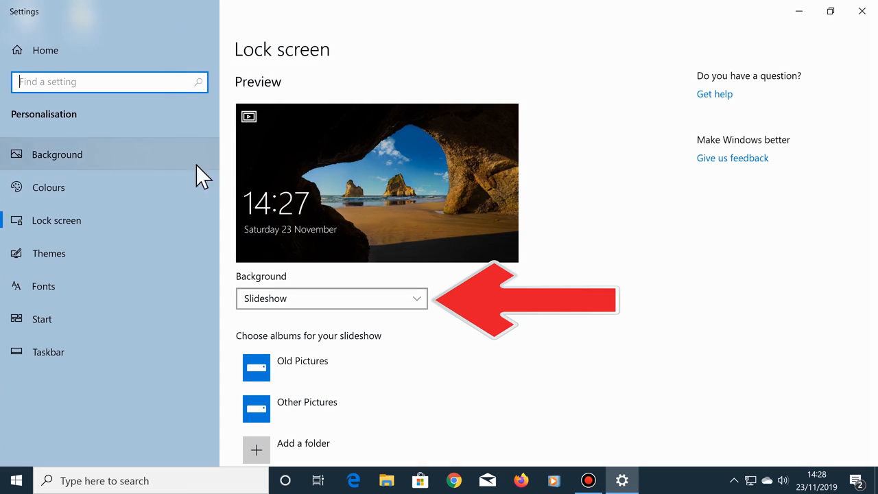
{"action": "left_click", "coordinate": [332, 298]}
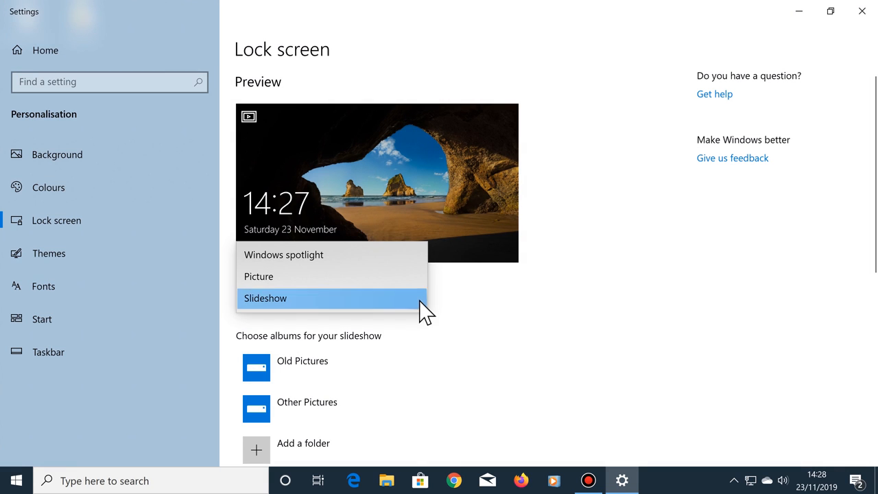
{"action": "left_click", "coordinate": [258, 275]}
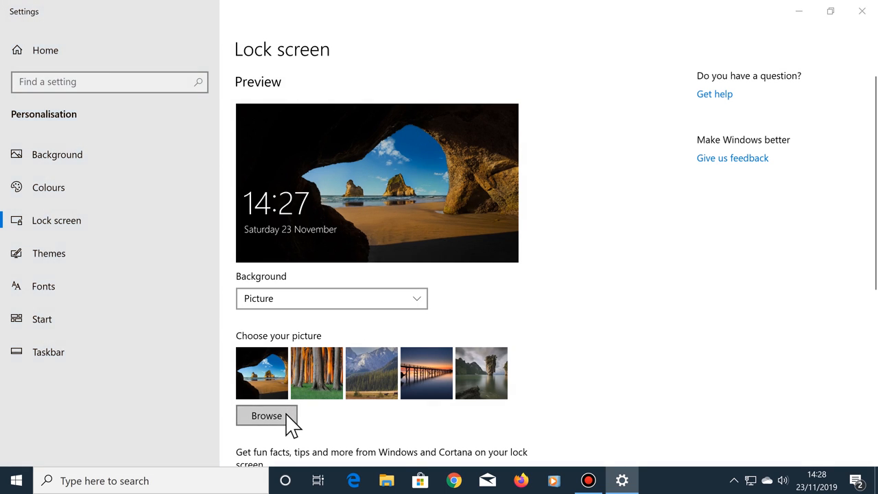
Browse to the Pictures folder and choose Lockscreen Pic 1.jpg as the lock screen picture
{"action": "left_click", "coordinate": [267, 414]}
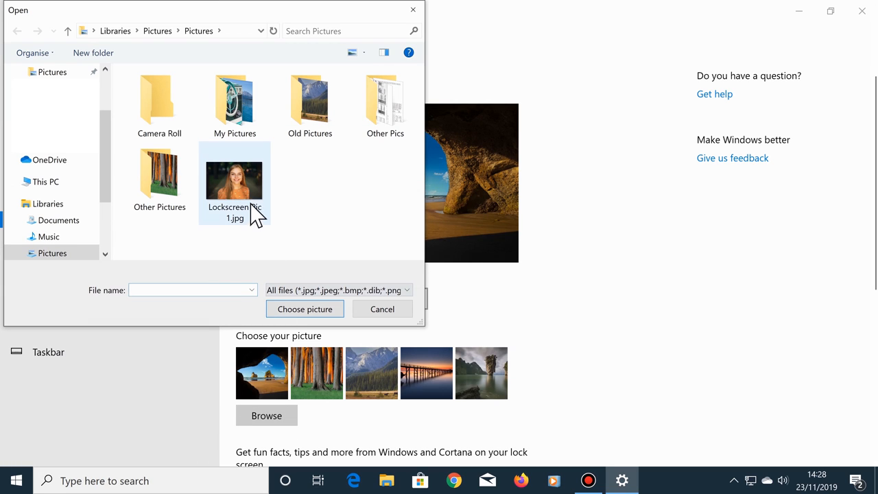
{"action": "left_click", "coordinate": [235, 178]}
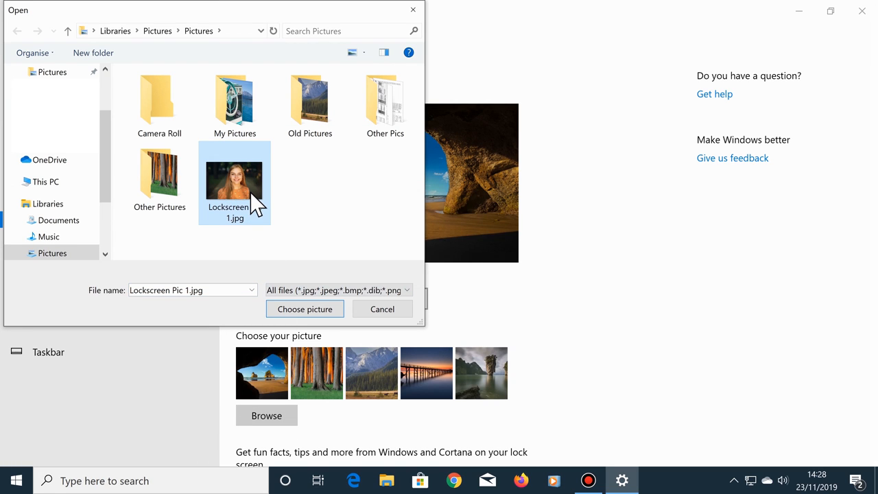
{"action": "left_click", "coordinate": [305, 309]}
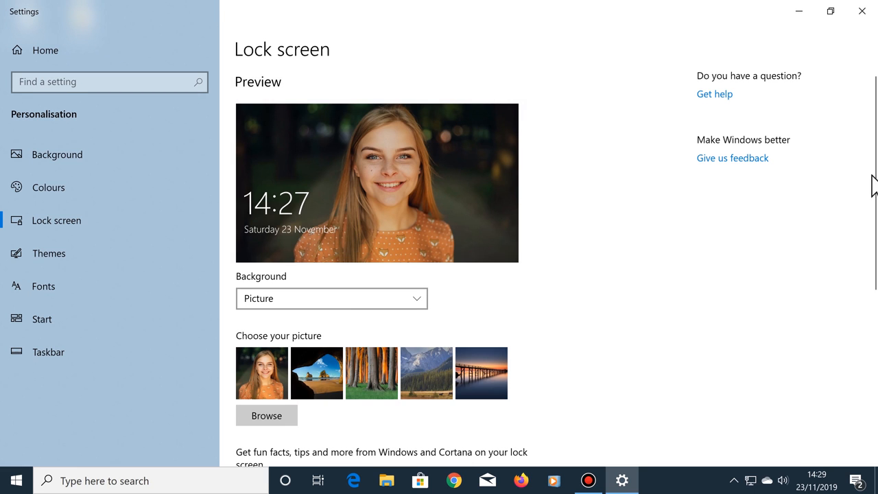
Look over the rest of the Lock screen page and close the Settings window
{"action": "scroll", "scroll_direction": "down", "scroll_amount": 3}
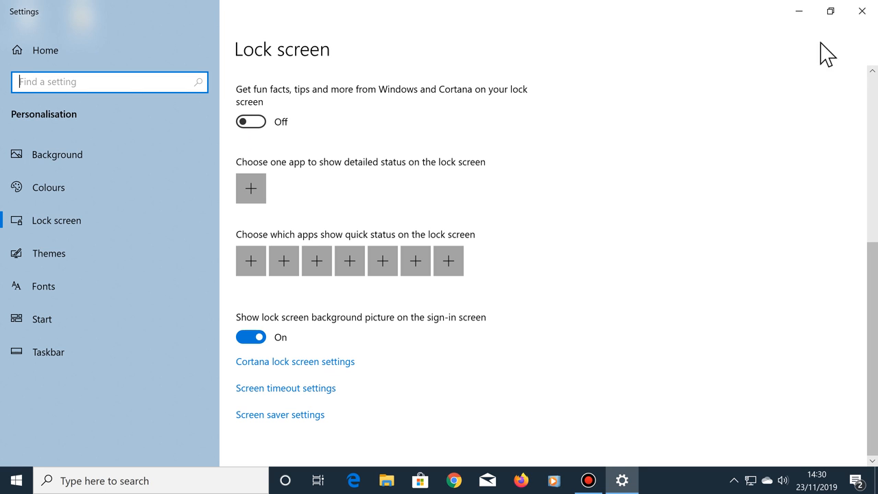
{"action": "left_click", "coordinate": [862, 11]}
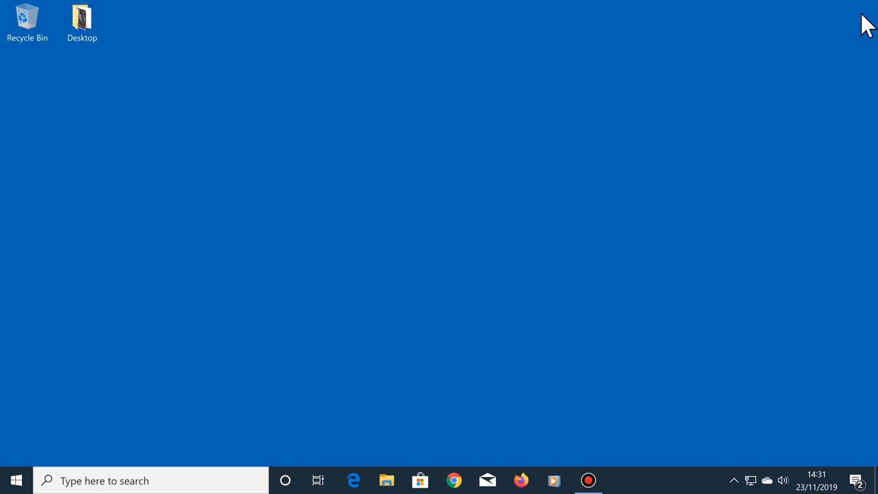
Lock the computer with Win+L to preview the new lock screen picture
{"action": "key", "text": "win+l"}
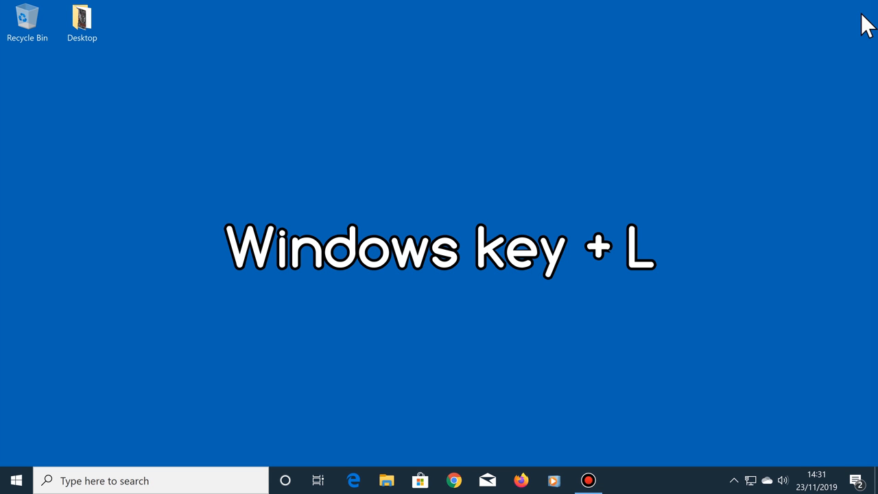
{"action": "key", "text": "Win+L"}
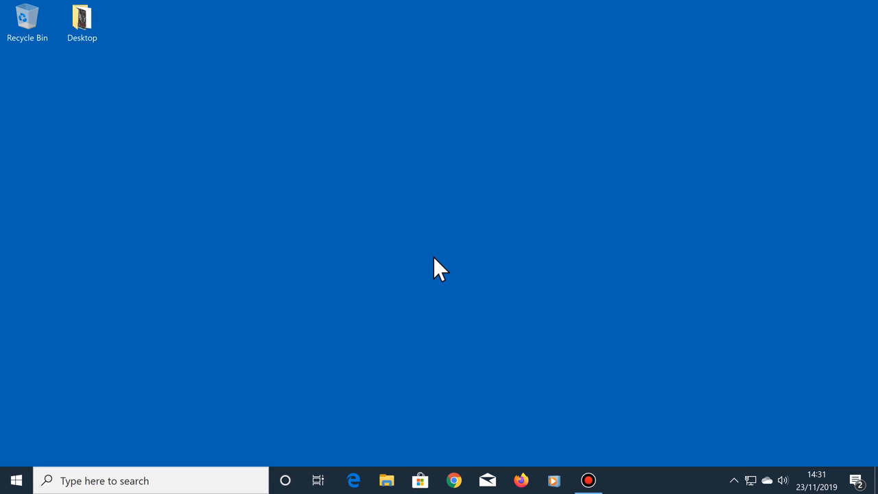
{"action": "mouse_move", "coordinate": [260, 348]}
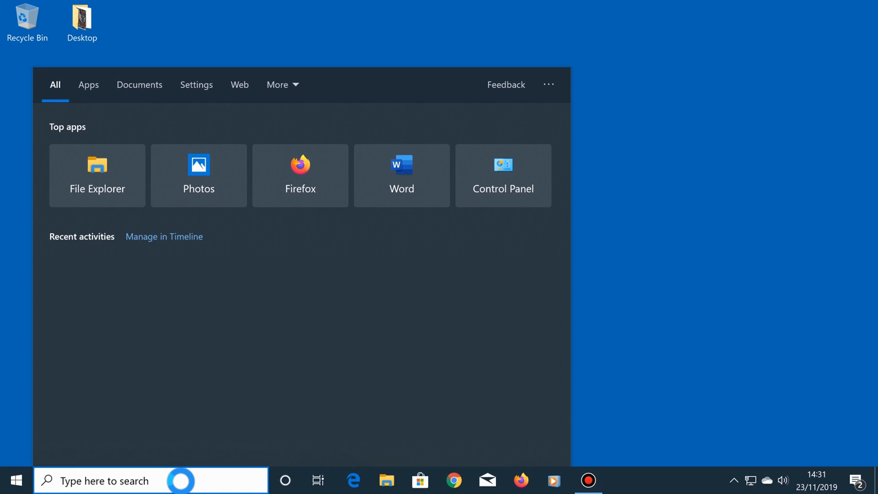
Reopen Lock screen settings from taskbar search and set the background type to Slideshow
{"action": "type", "text": "lockscreen settings"}
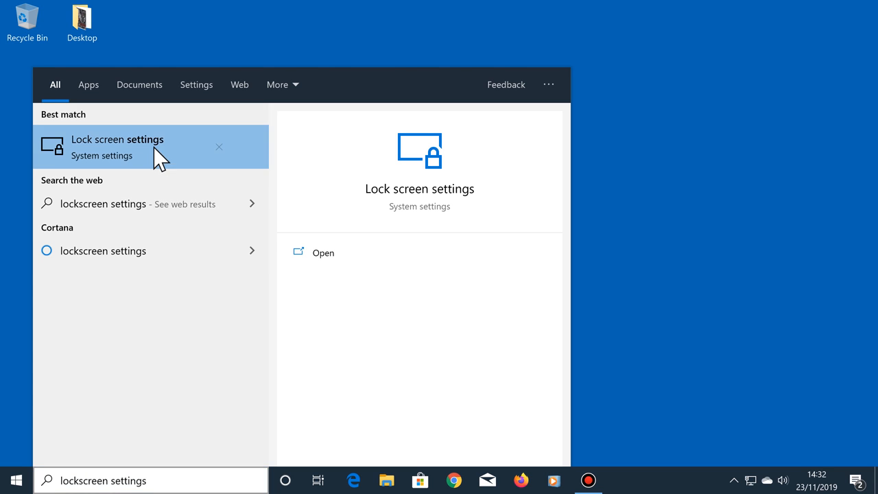
{"action": "left_click", "coordinate": [116, 146]}
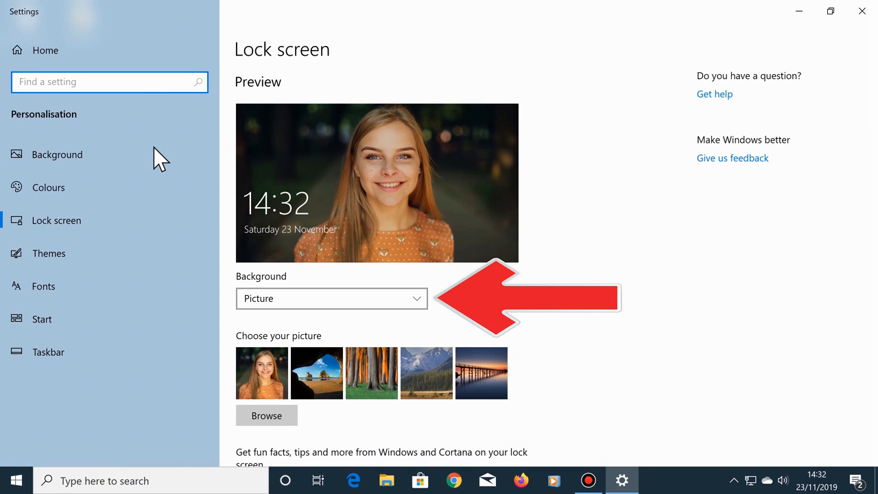
{"action": "left_click", "coordinate": [332, 298]}
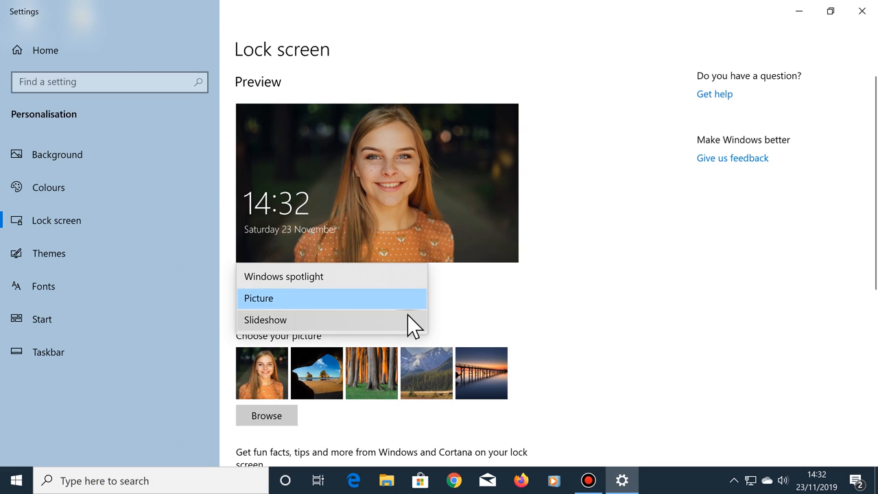
{"action": "left_click", "coordinate": [265, 319]}
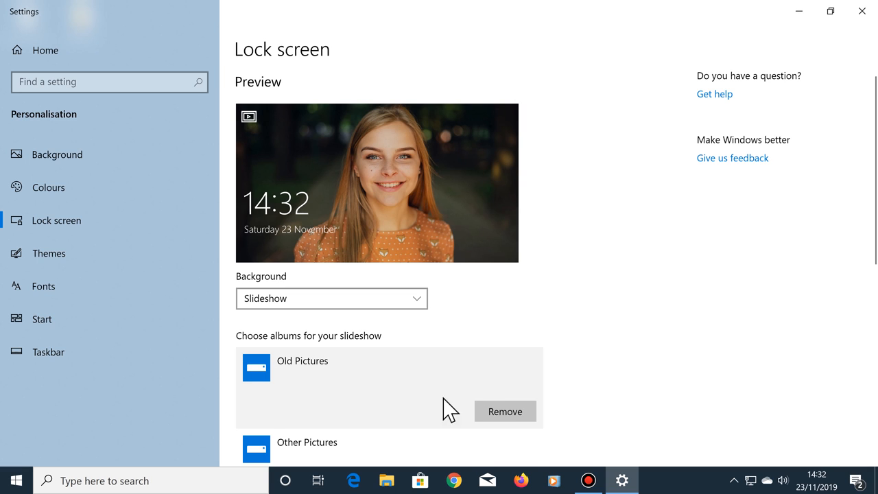
Remove the Old Pictures and Other Pictures albums from the slideshow list
{"action": "left_click", "coordinate": [504, 411]}
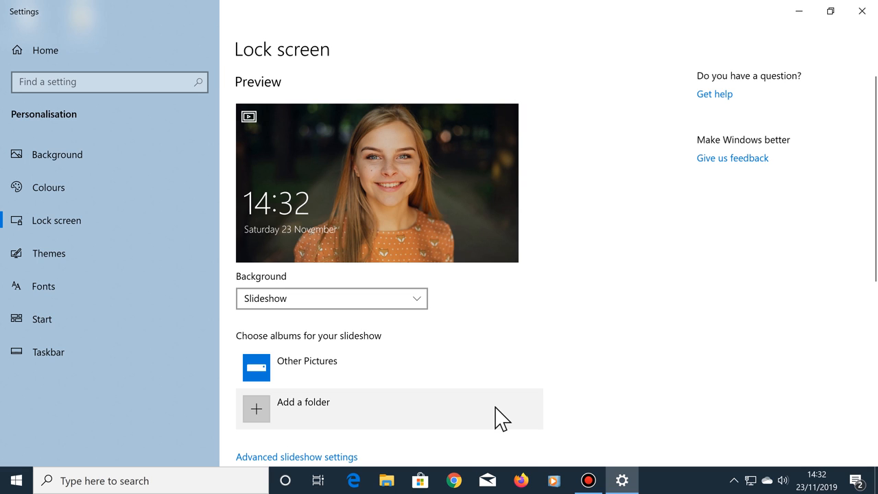
{"action": "mouse_move", "coordinate": [363, 395]}
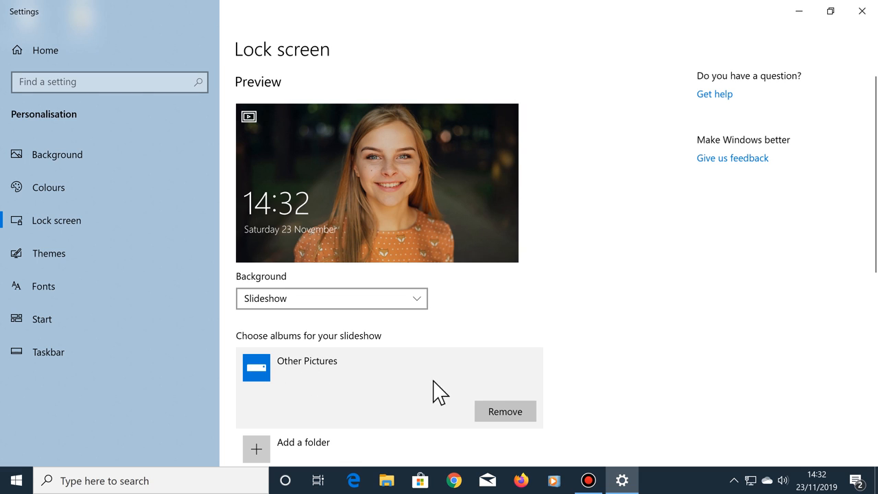
{"action": "left_click", "coordinate": [505, 412]}
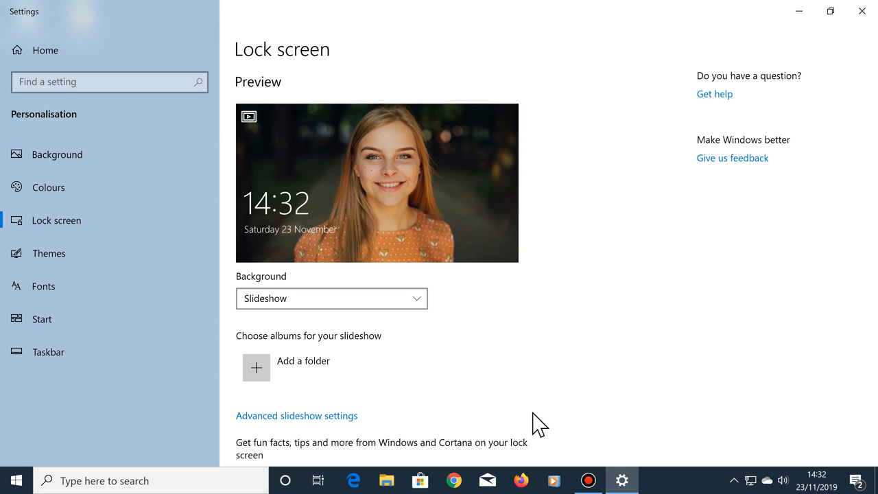
{"action": "mouse_move", "coordinate": [267, 377]}
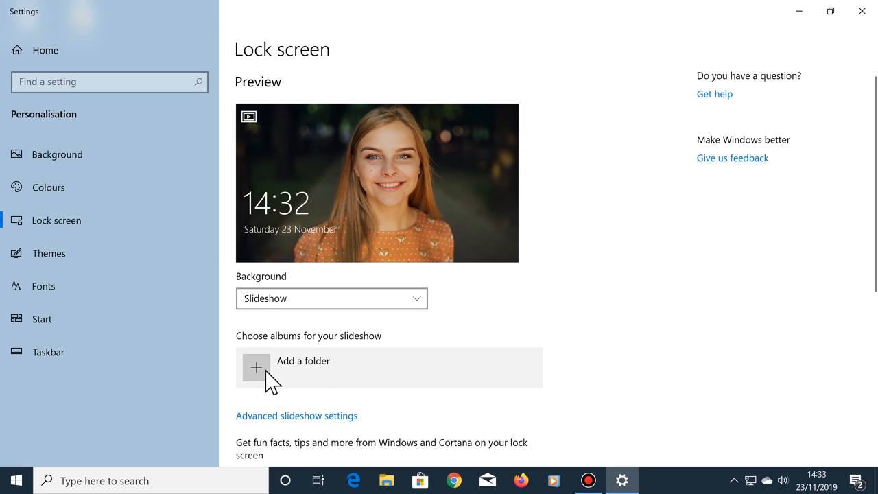
Add the My Pictures folder as the slideshow's only album
{"action": "left_click", "coordinate": [256, 367]}
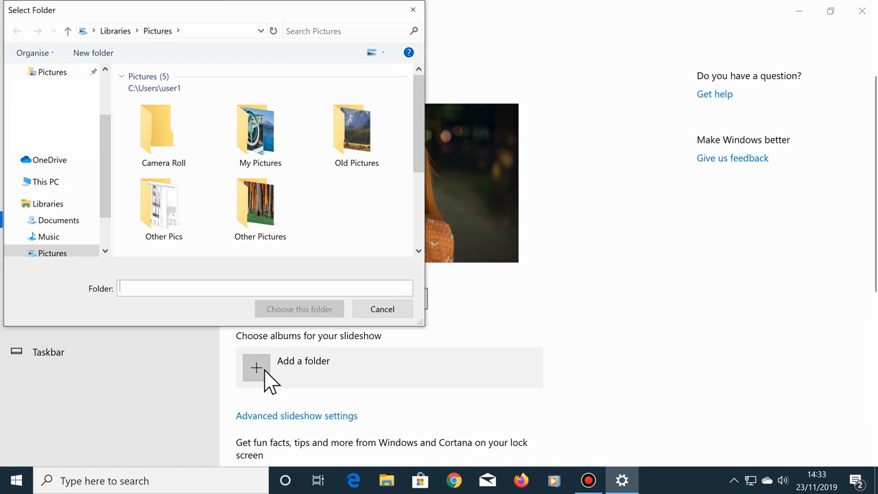
{"action": "mouse_move", "coordinate": [307, 209]}
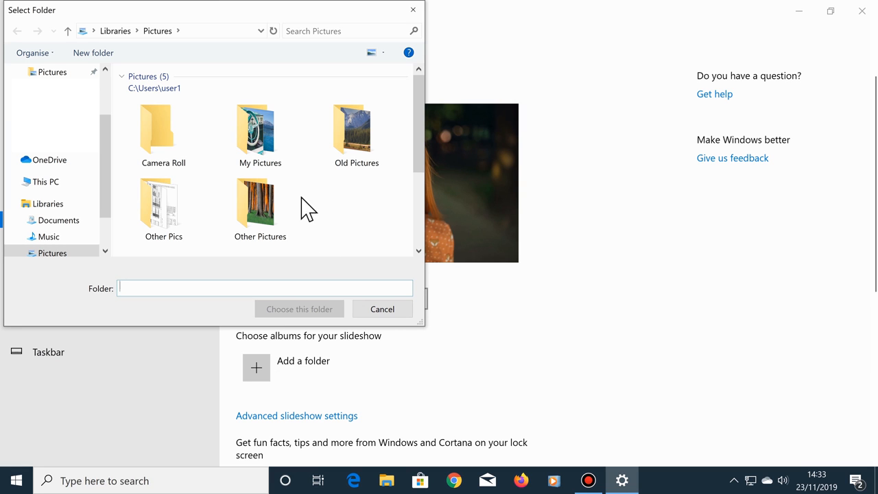
{"action": "left_click", "coordinate": [261, 130]}
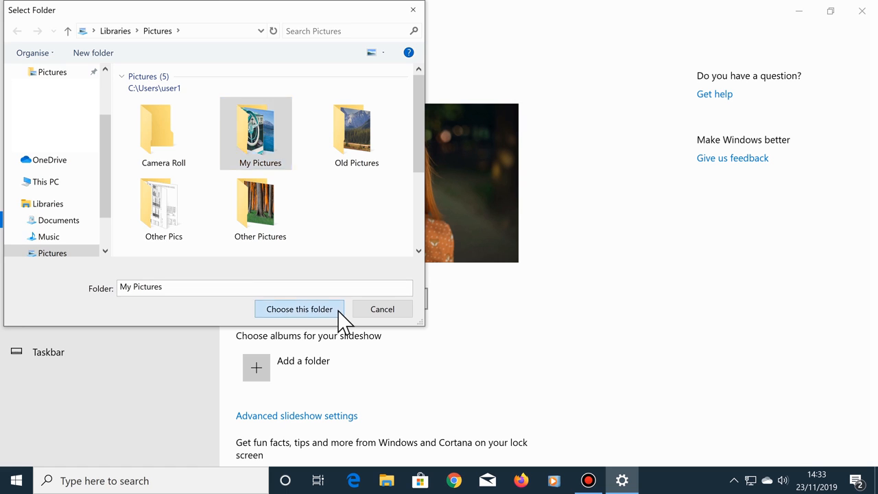
{"action": "left_click", "coordinate": [299, 309]}
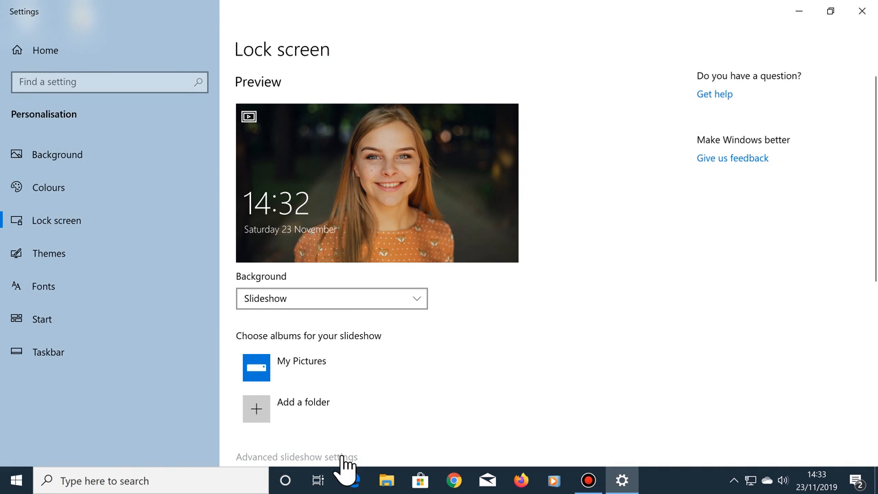
In Advanced slideshow settings, switch off Include Camera Roll folders and Only use pictures that fit my screen
{"action": "left_click", "coordinate": [296, 455]}
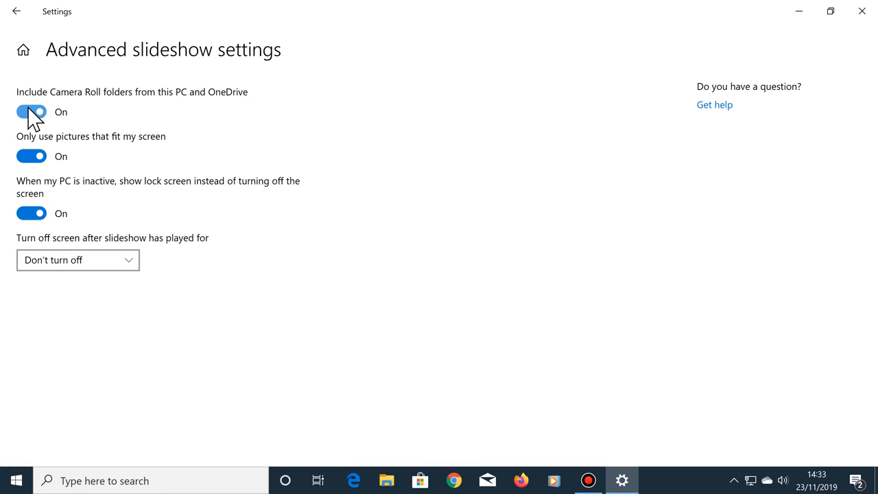
{"action": "left_click", "coordinate": [32, 112]}
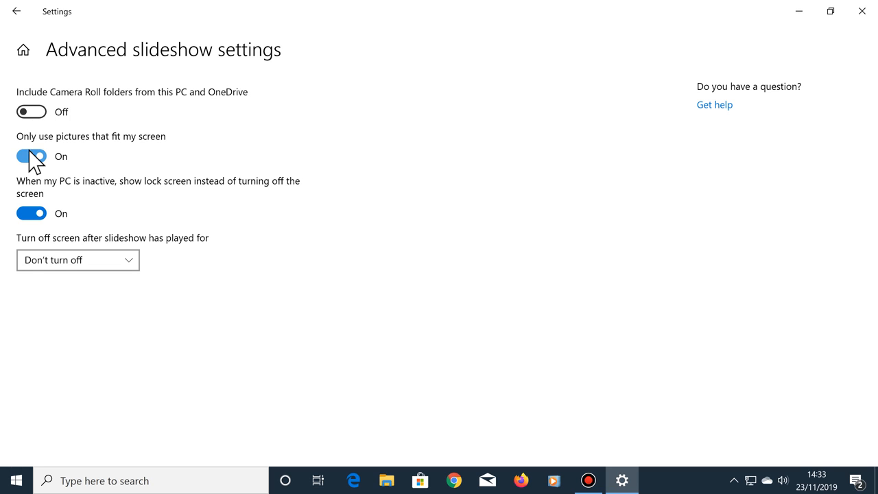
{"action": "left_click", "coordinate": [32, 156]}
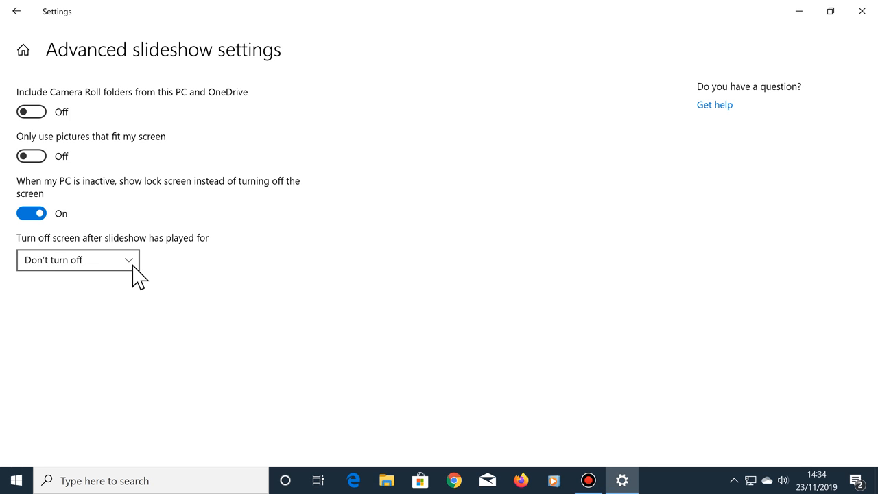
Choose when the screen turns off after the slideshow has played
{"action": "left_click", "coordinate": [76, 261]}
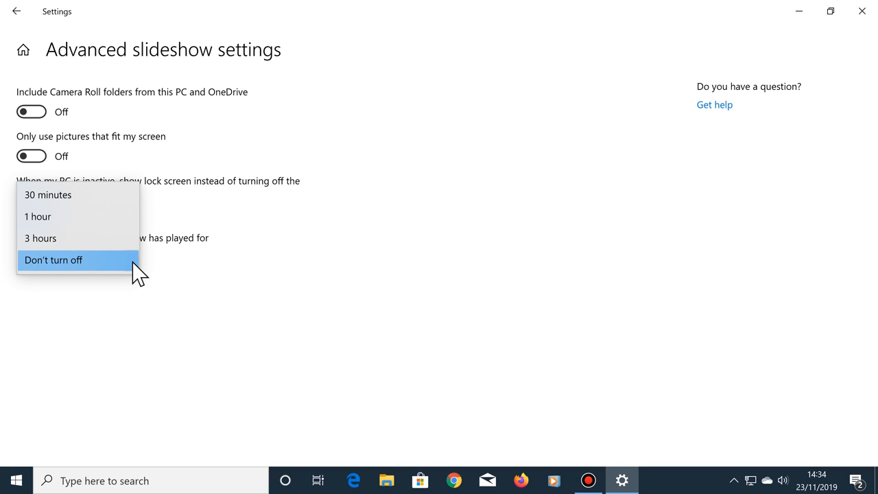
{"action": "mouse_move", "coordinate": [107, 206]}
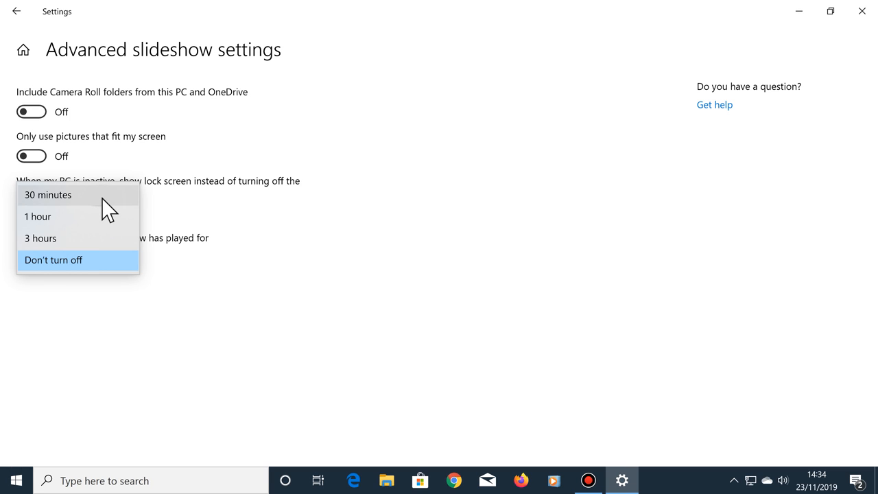
{"action": "left_click", "coordinate": [48, 195]}
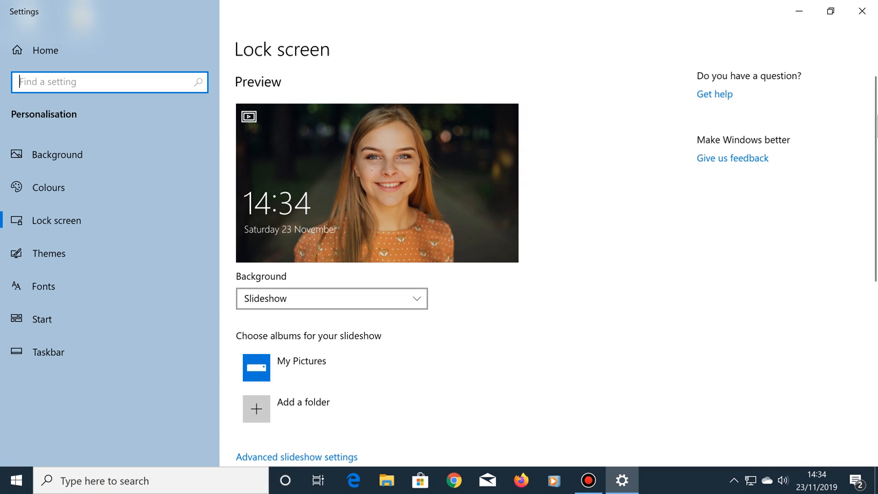
Scroll down to review the lower lock screen options such as fun facts and sign-in background
{"action": "scroll", "scroll_direction": "down", "scroll_amount": 3}
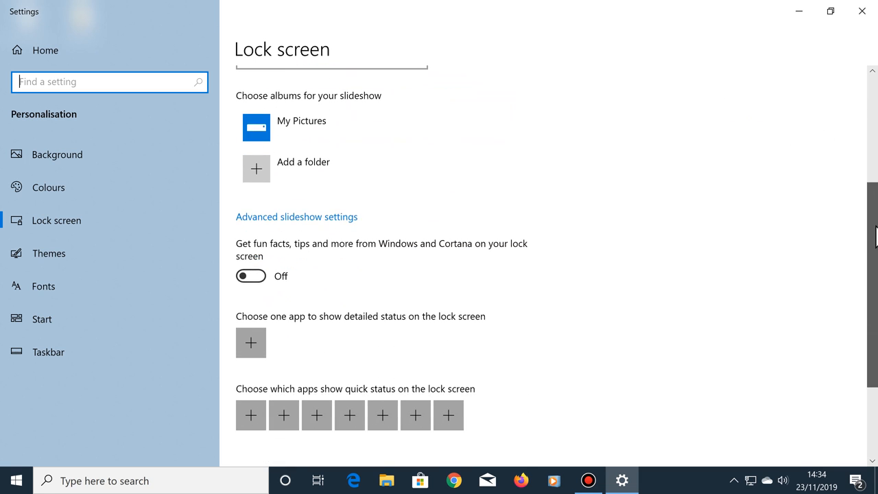
{"action": "scroll", "scroll_direction": "down", "scroll_amount": 3}
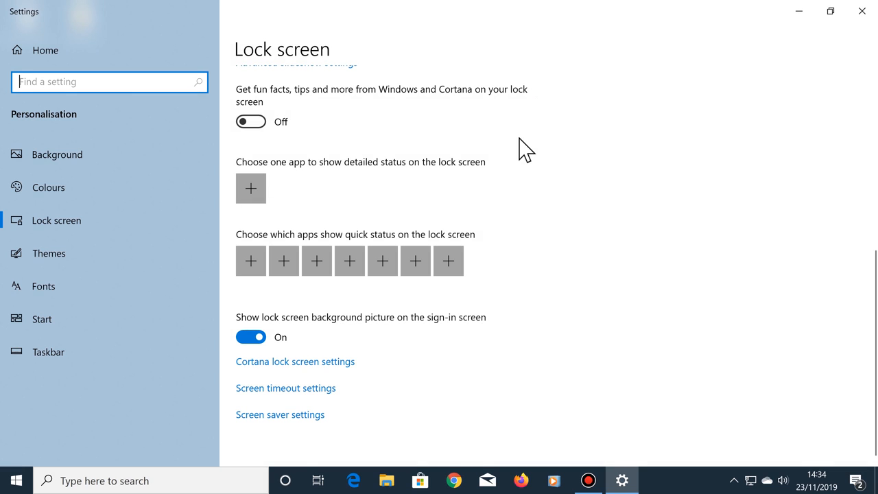
{"action": "mouse_move", "coordinate": [809, 60]}
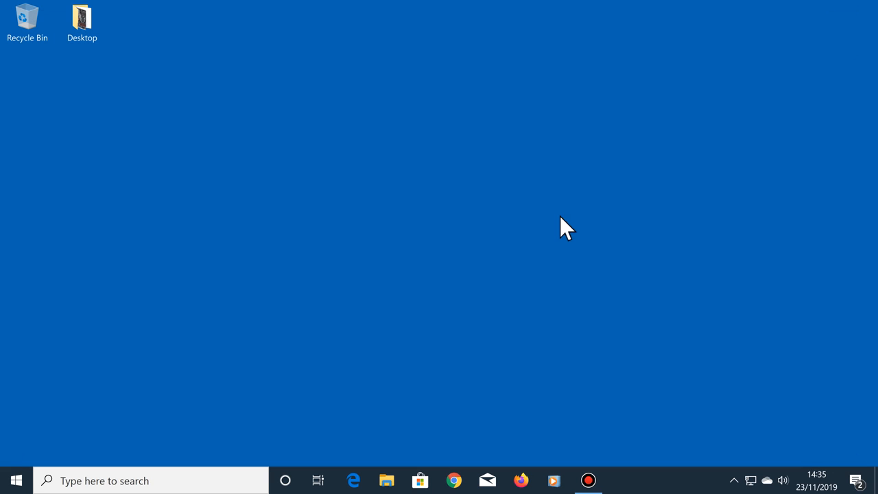
{"action": "key", "text": "Win+l"}
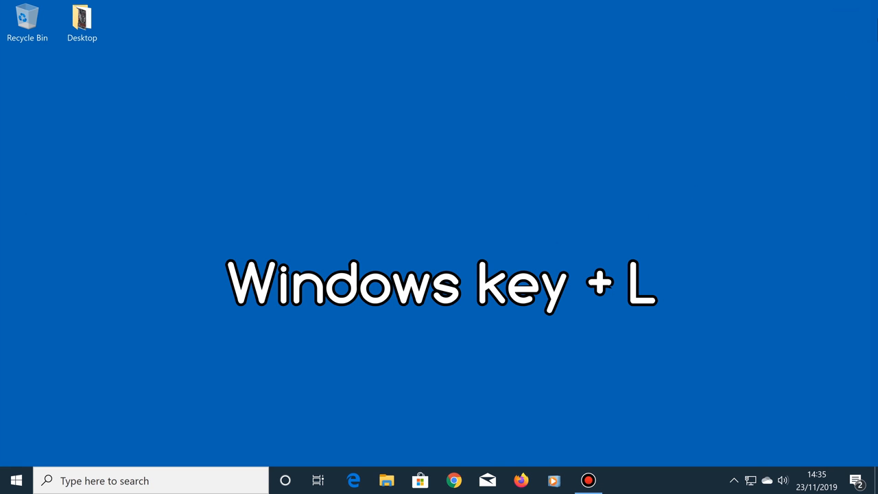
{"action": "key", "text": "win+l"}
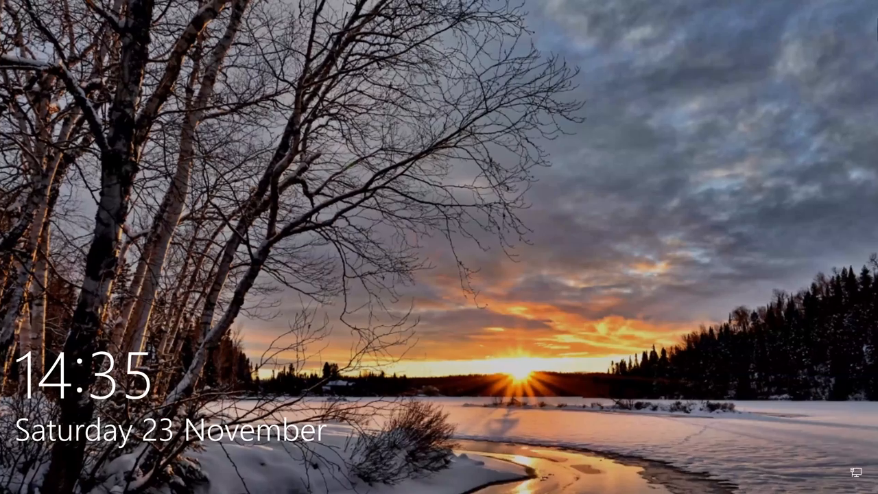
{"action": "key", "text": "enter"}
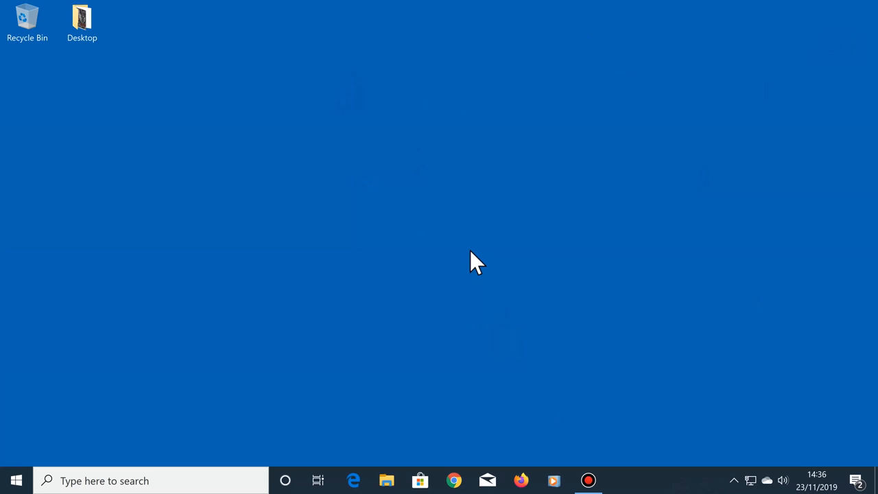
Reopen Lock screen settings via search, set the background to Windows spotlight, and close Settings
{"action": "type", "text": "lock screen settings"}
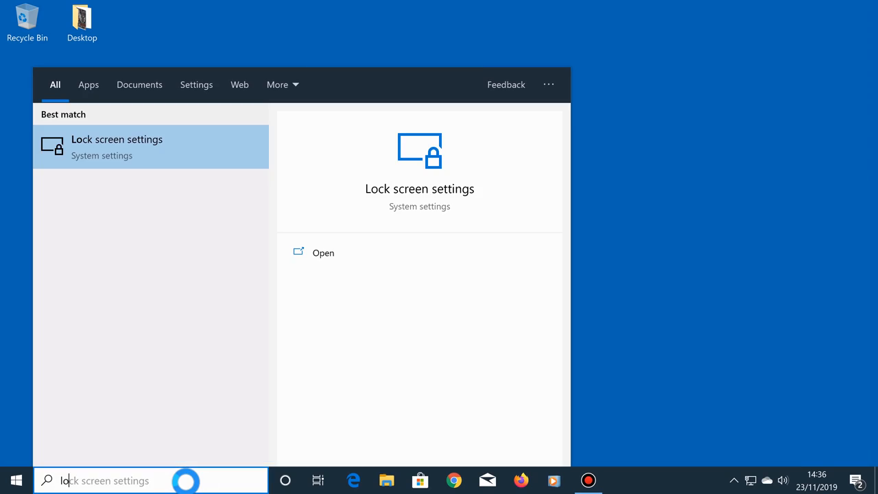
{"action": "type", "text": "lockscreen se"}
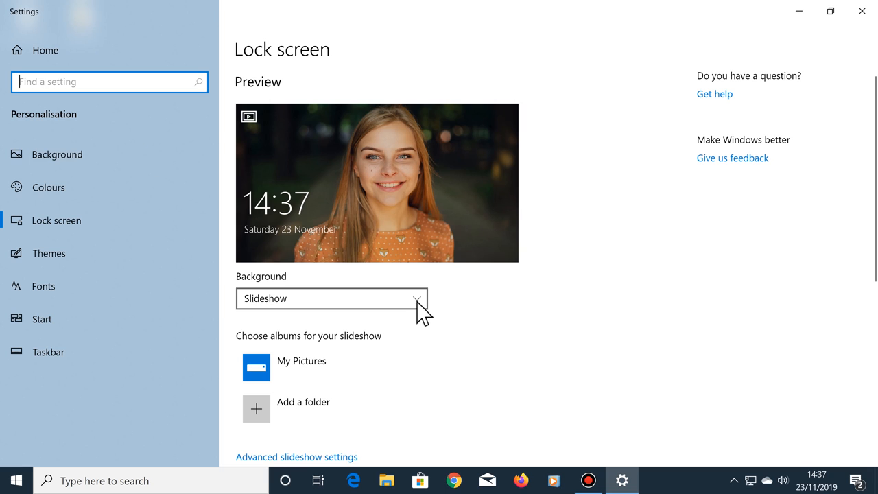
{"action": "left_click", "coordinate": [332, 297]}
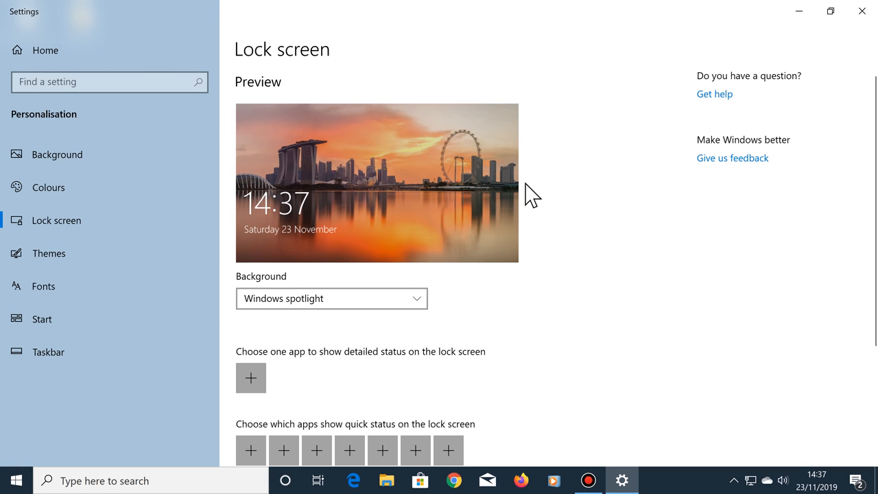
{"action": "left_click", "coordinate": [861, 11]}
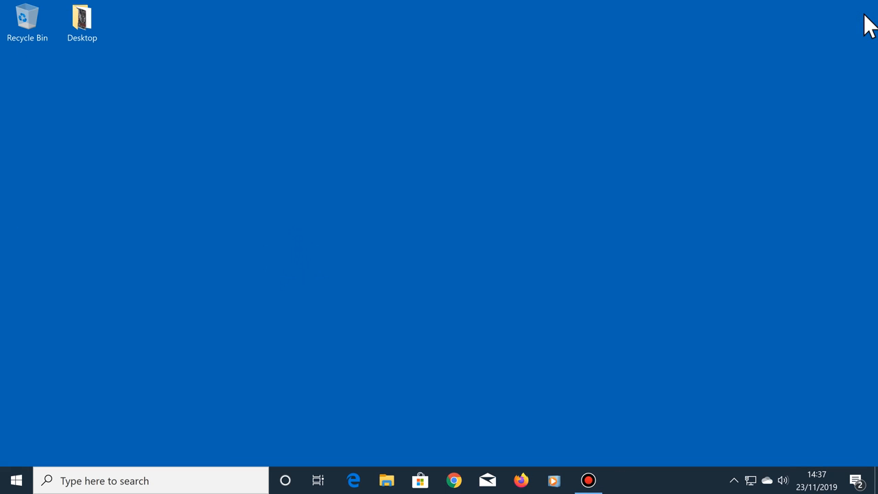